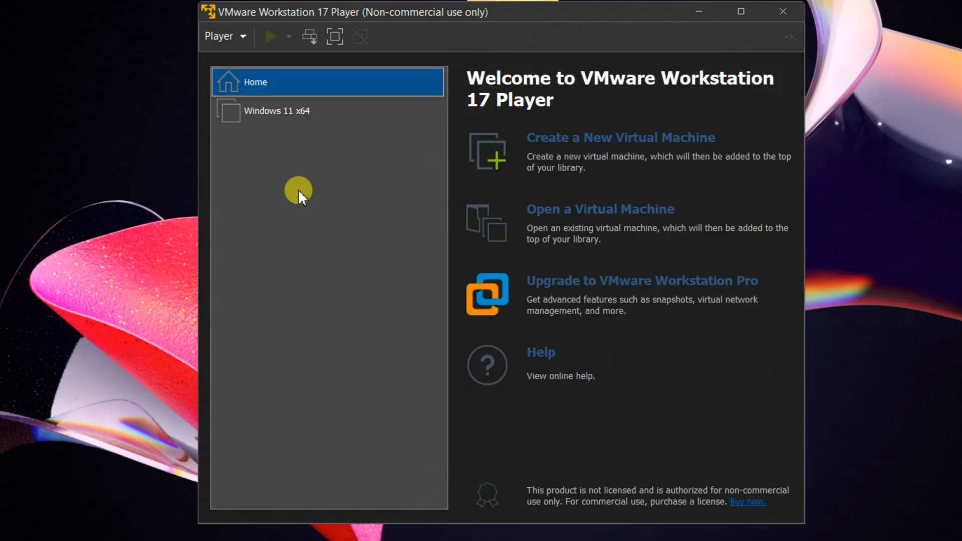
# Power on the Windows 11 x64 VM, which fails with an AMD-V disabled error
pyautogui.click(277, 110)
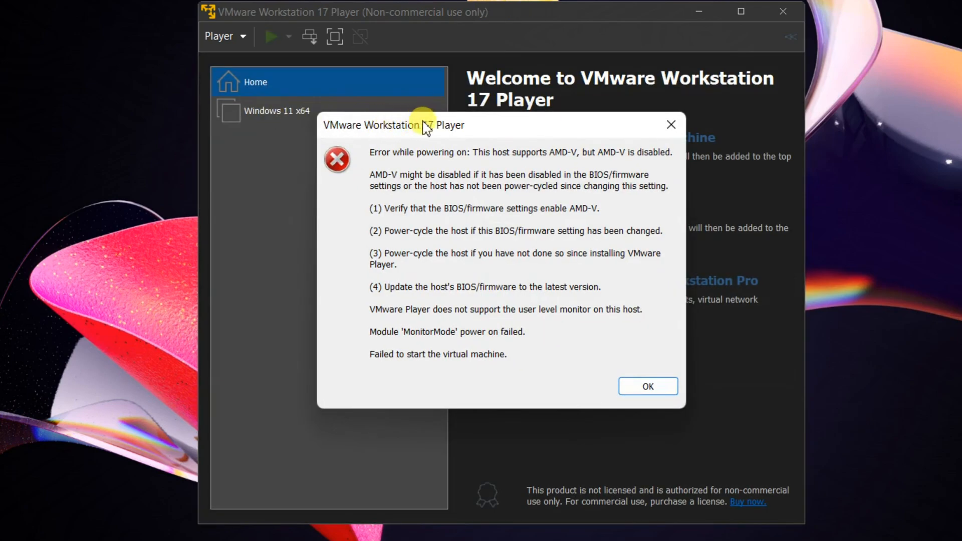
pyautogui.moveTo(448, 129)
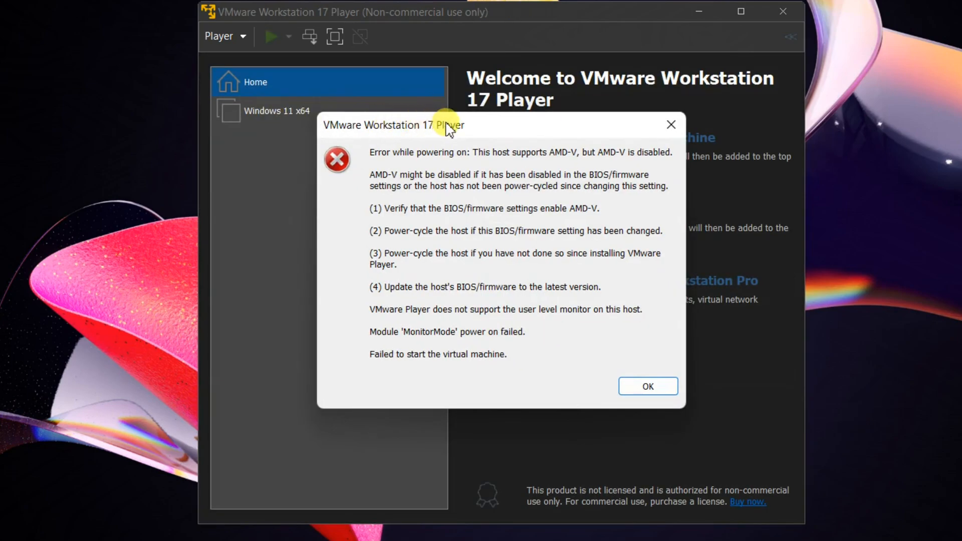
pyautogui.moveTo(472, 130)
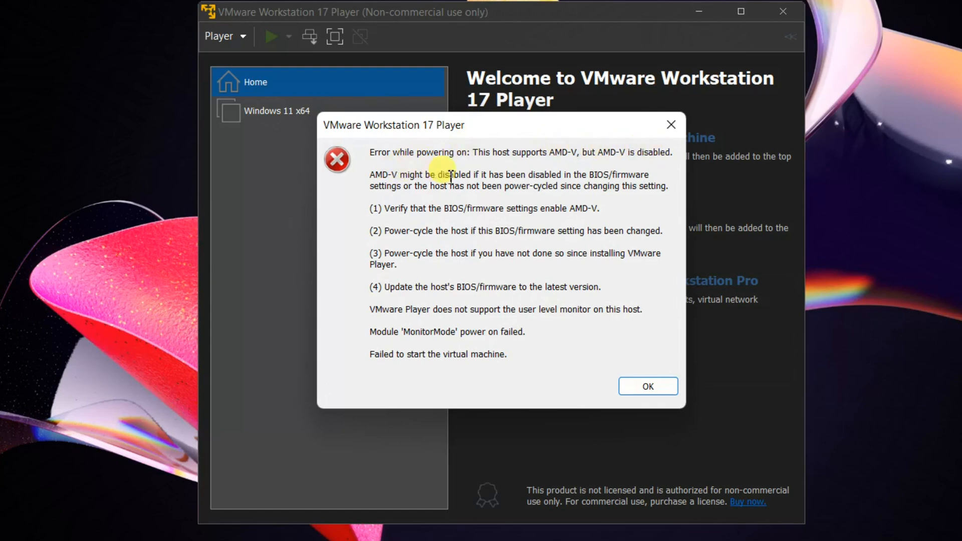
pyautogui.moveTo(656, 199)
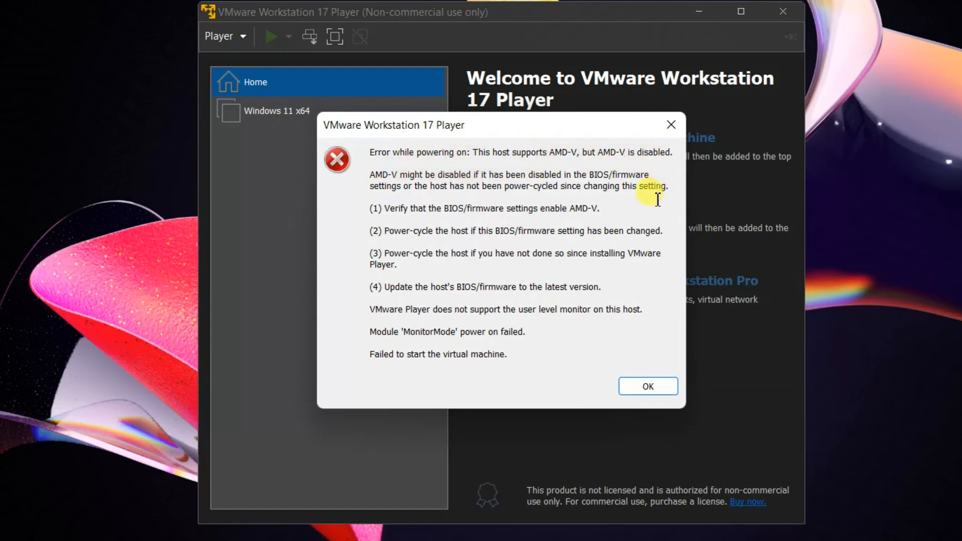
pyautogui.moveTo(421, 195)
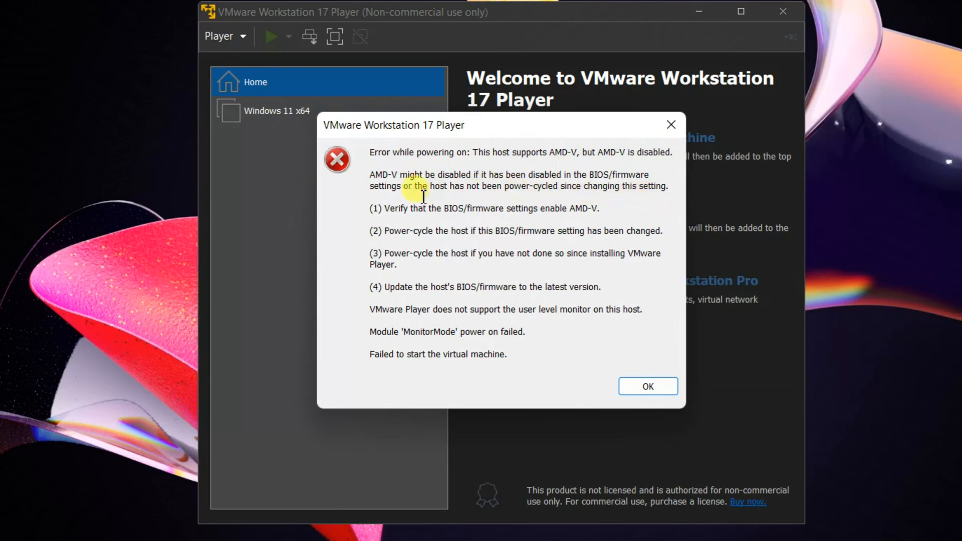
pyautogui.moveTo(355, 205)
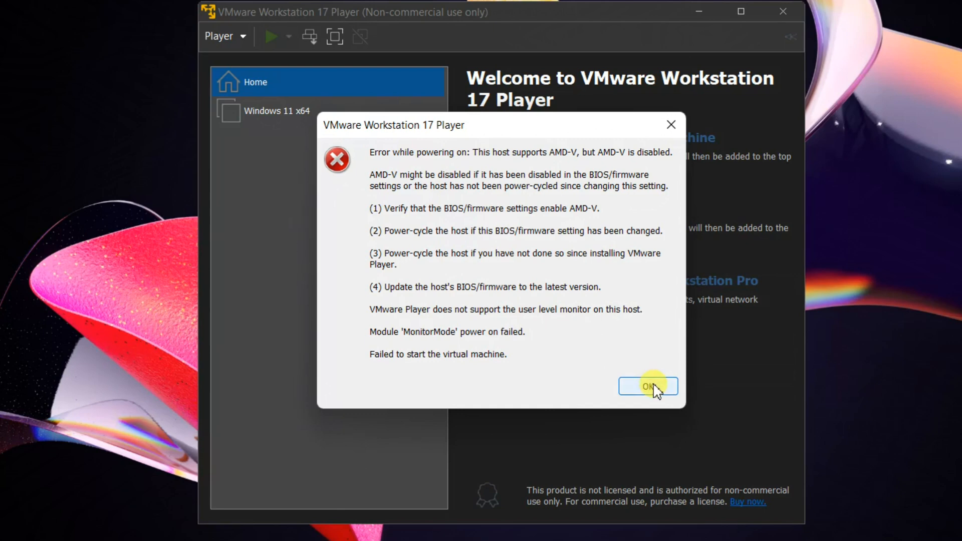
# Dismiss the AMD-V error and restart the PC from the Start menu's power options
pyautogui.click(648, 387)
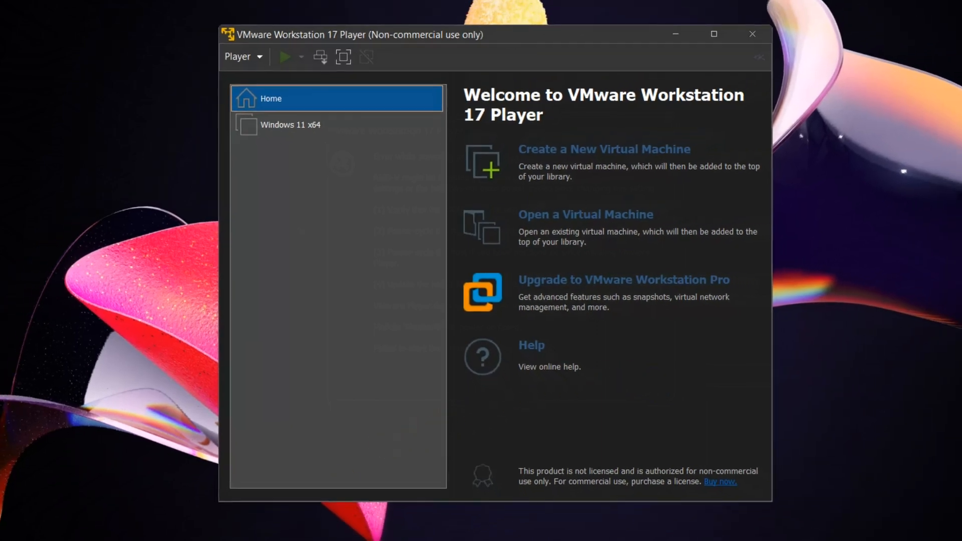
pyautogui.click(281, 533)
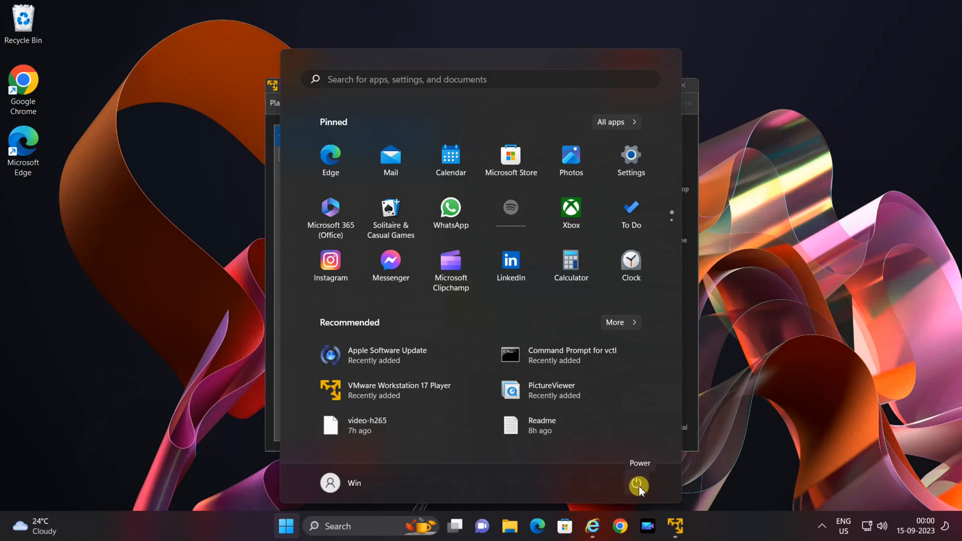
pyautogui.click(637, 485)
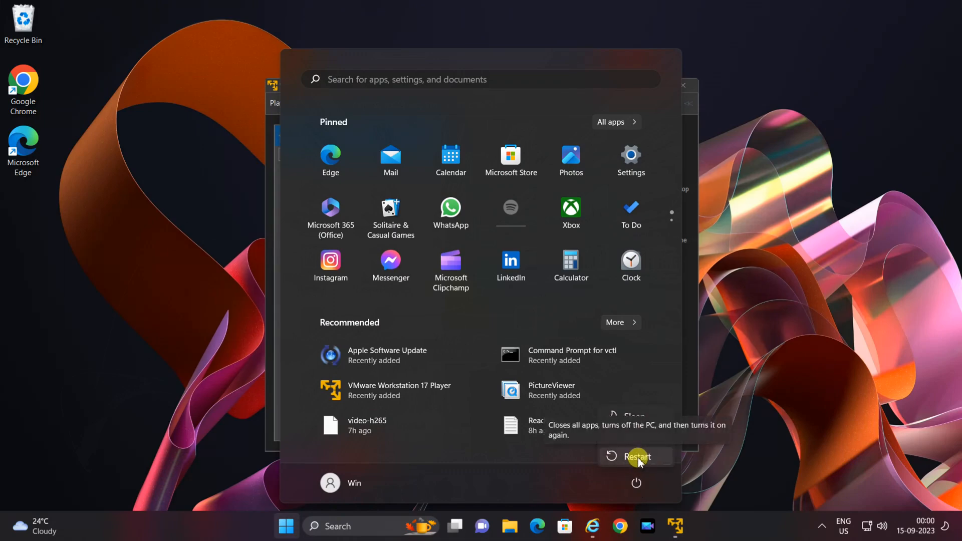
pyautogui.click(636, 483)
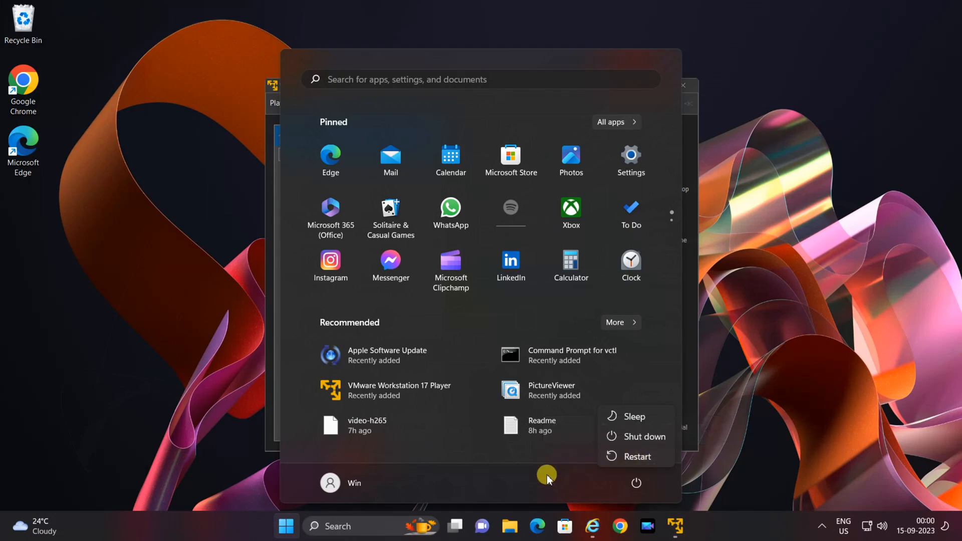
pyautogui.click(637, 455)
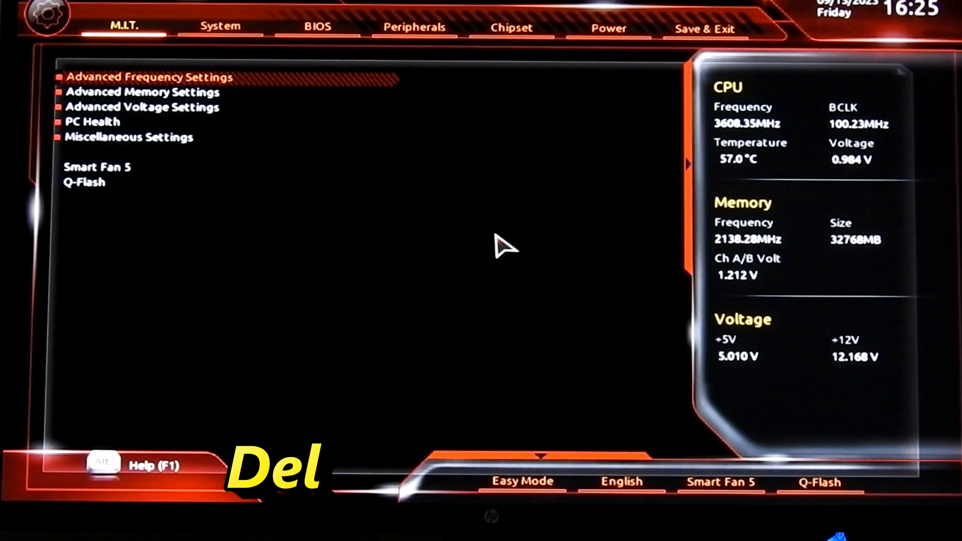
pyautogui.moveTo(307, 187)
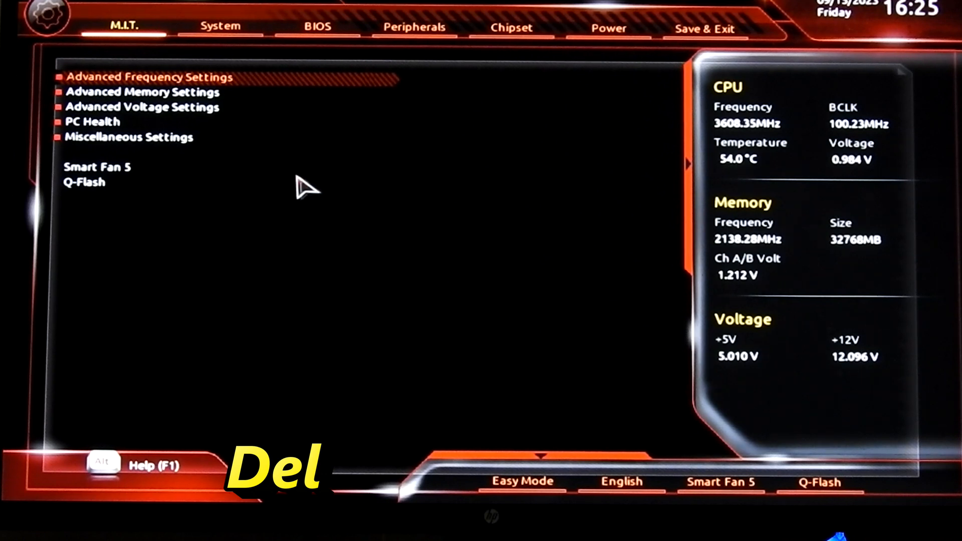
pyautogui.moveTo(147, 113)
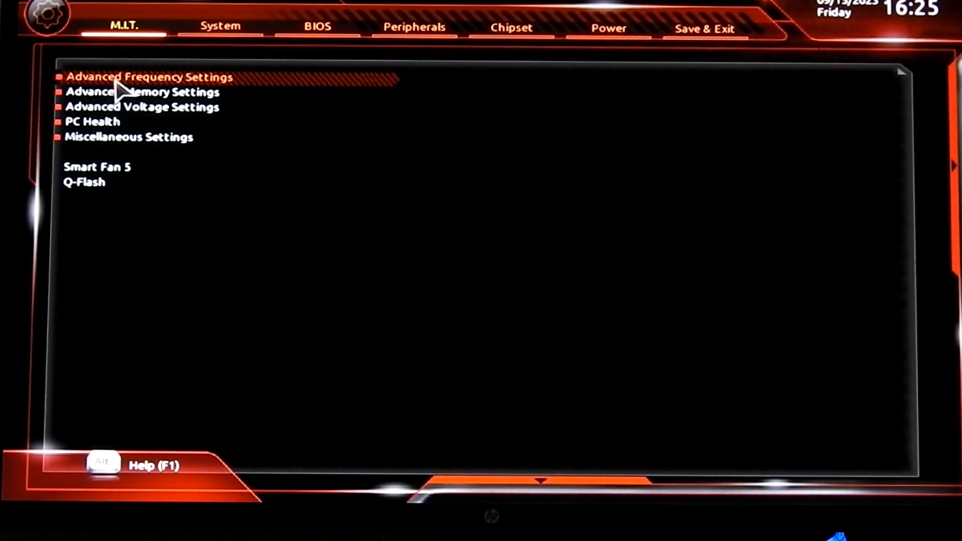
pyautogui.moveTo(132, 64)
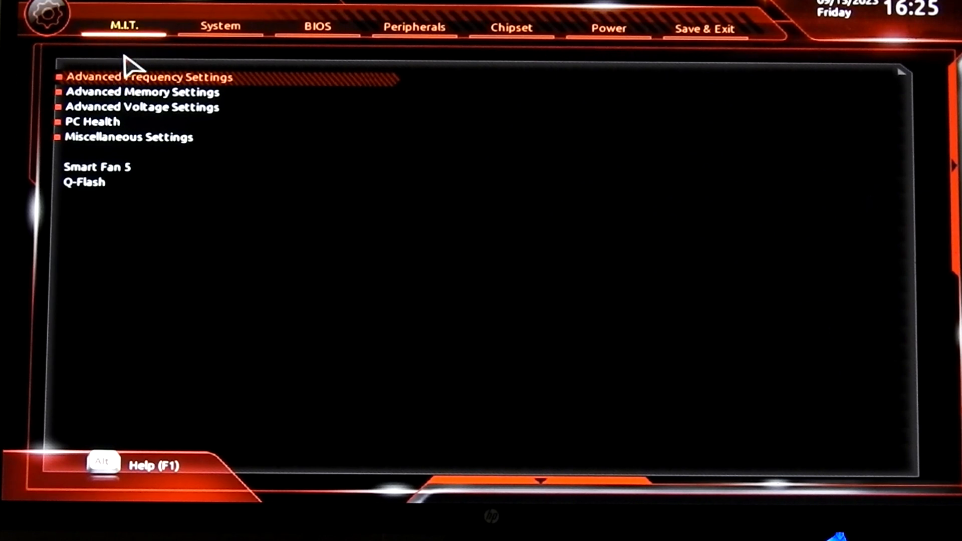
pyautogui.moveTo(130, 92)
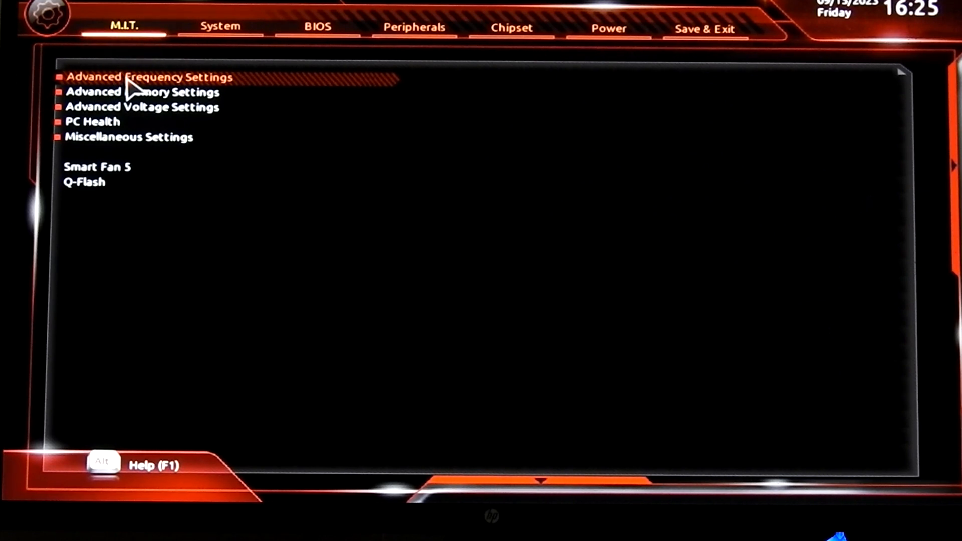
# Set SVM Mode to Enabled under Advanced Frequency Settings > Advanced CPU Settings on the M.I.T. tab
pyautogui.click(149, 77)
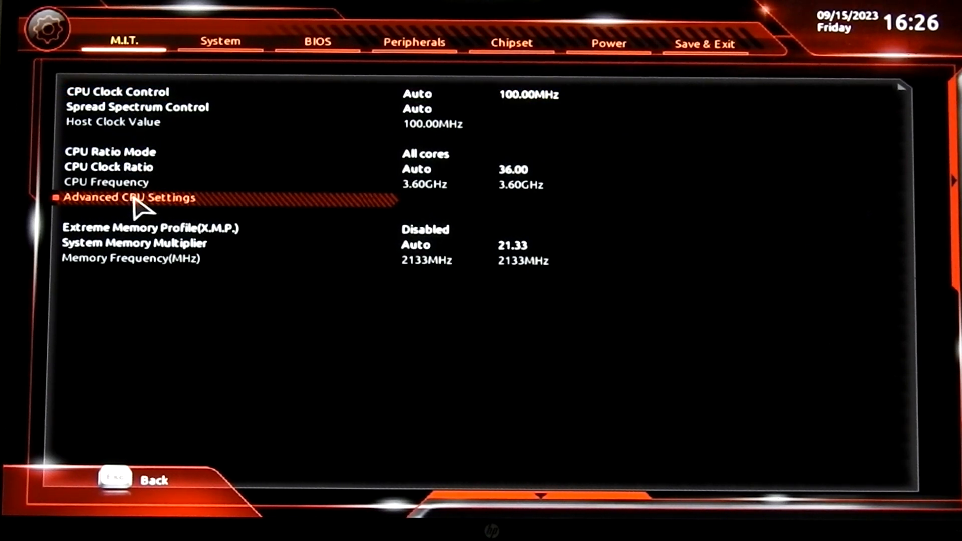
pyautogui.click(131, 197)
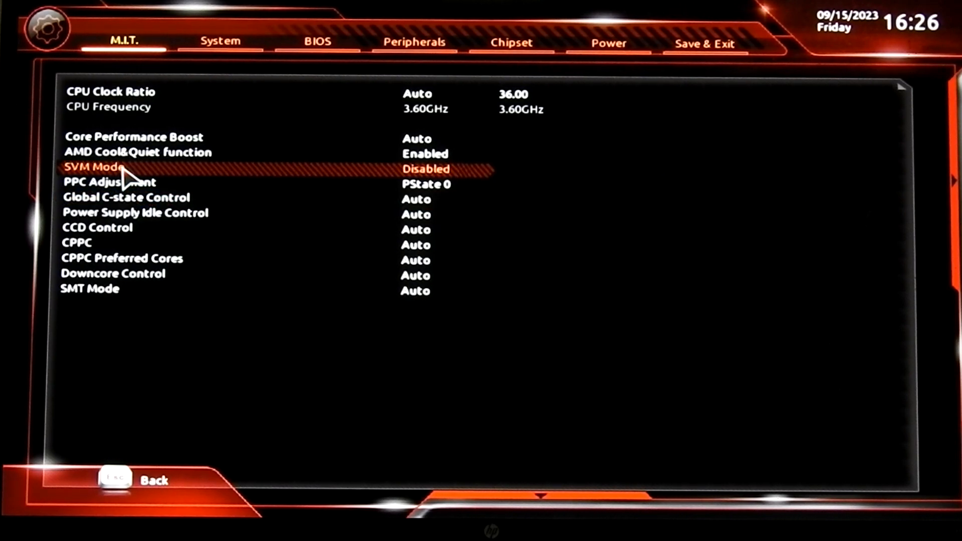
pyautogui.moveTo(398, 182)
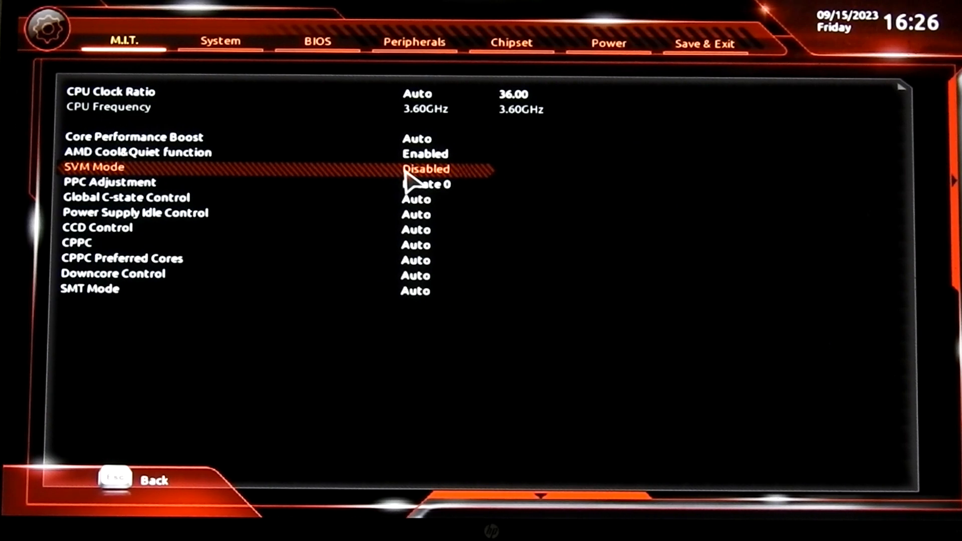
pyautogui.click(424, 168)
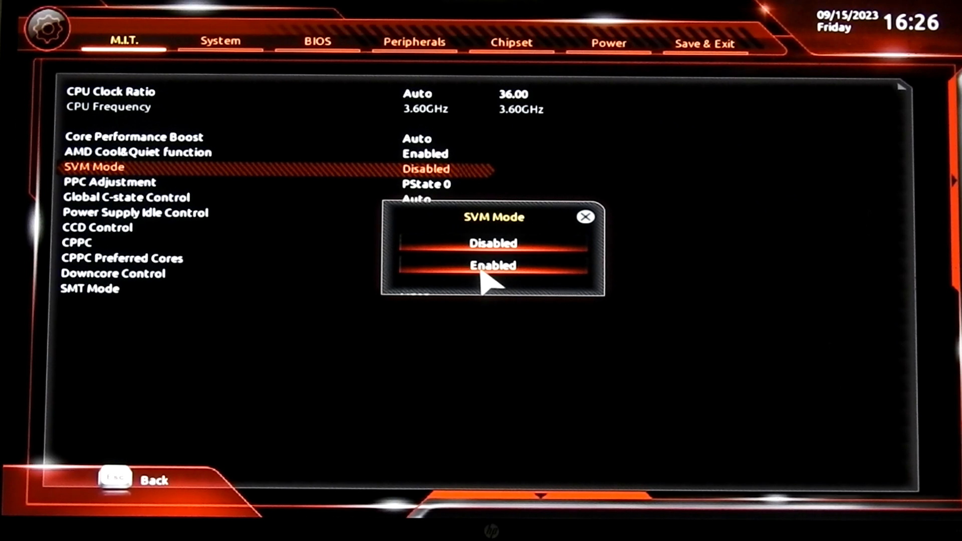
pyautogui.click(490, 264)
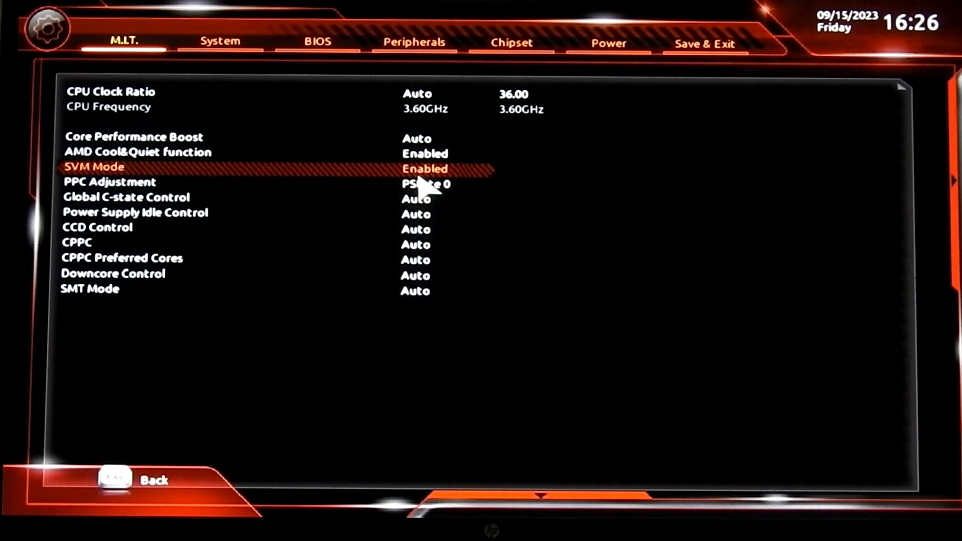
pyautogui.moveTo(679, 86)
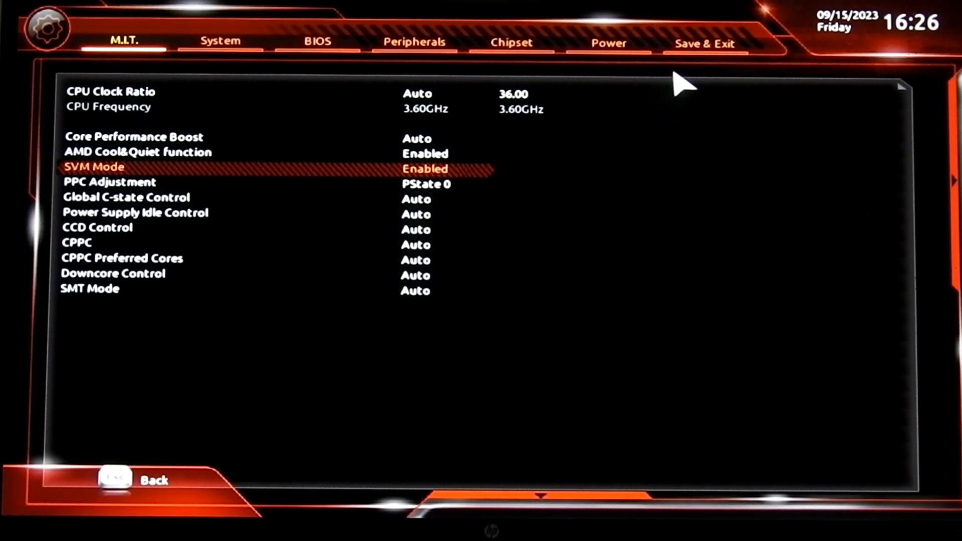
pyautogui.click(704, 43)
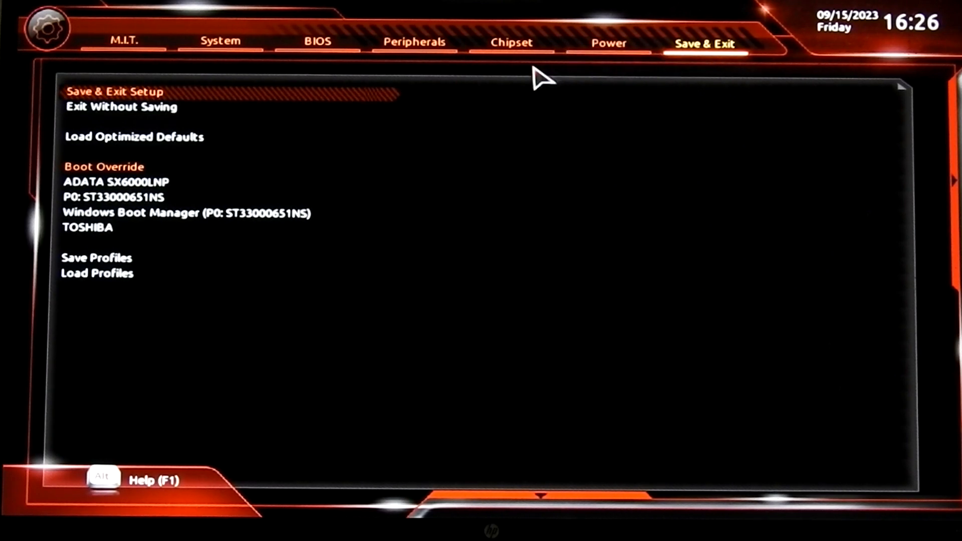
pyautogui.moveTo(147, 101)
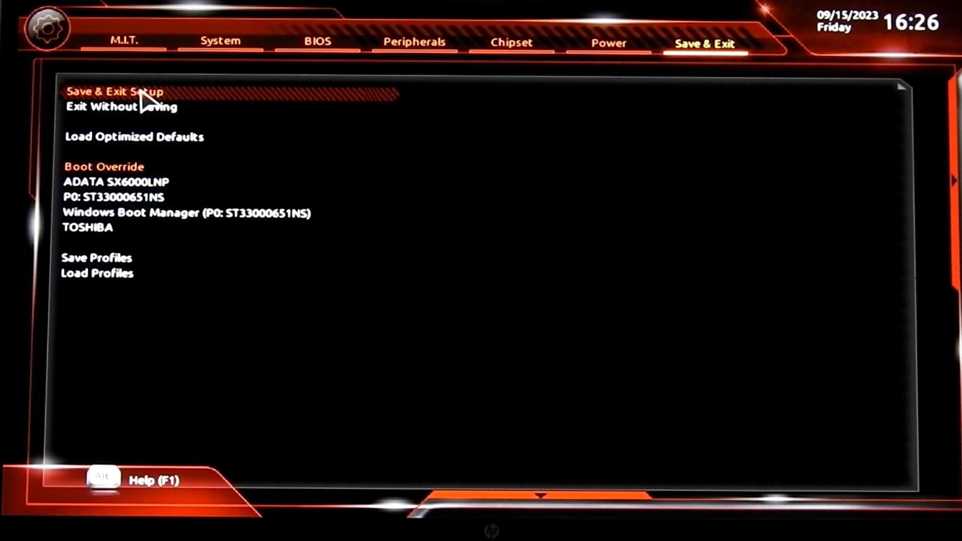
# Save the BIOS changes with Save & Exit Setup so the PC reboots into Windows
pyautogui.click(114, 91)
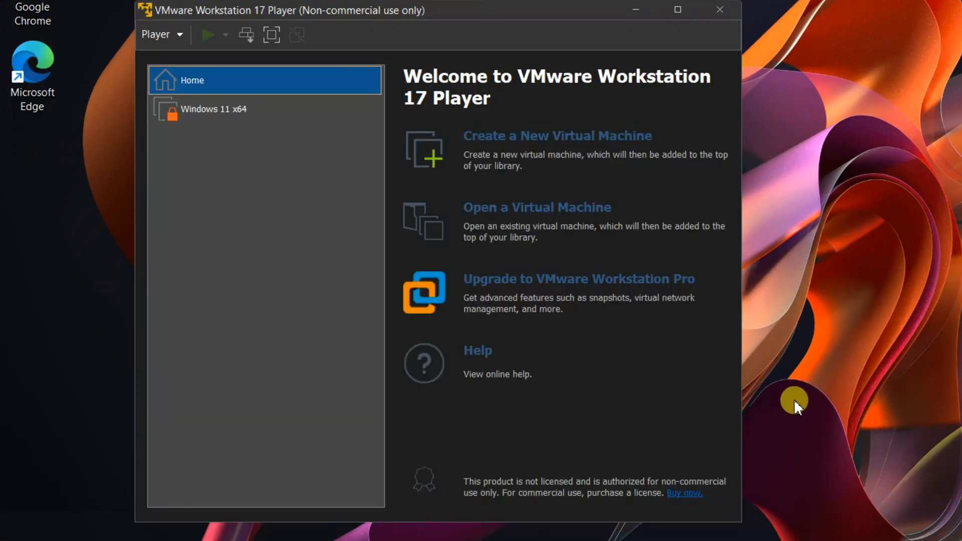
# Power on the Windows 11 x64 VM and boot it from CD/DVD to the Windows logo
pyautogui.click(213, 108)
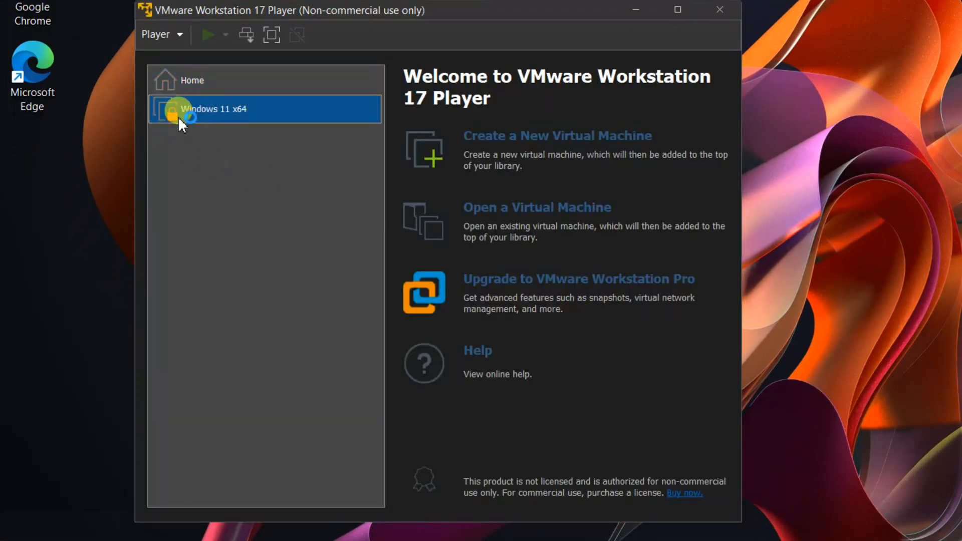
pyautogui.click(214, 108)
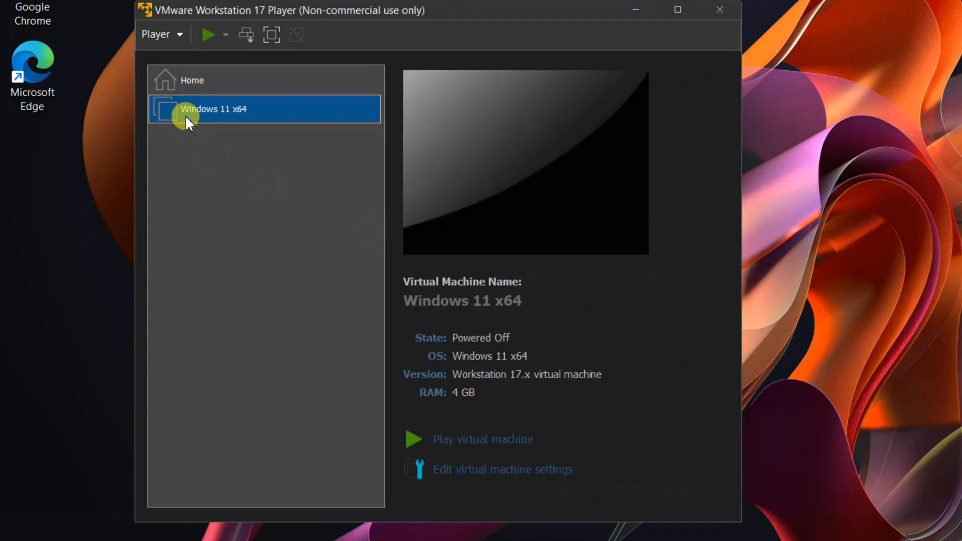
pyautogui.moveTo(208, 35)
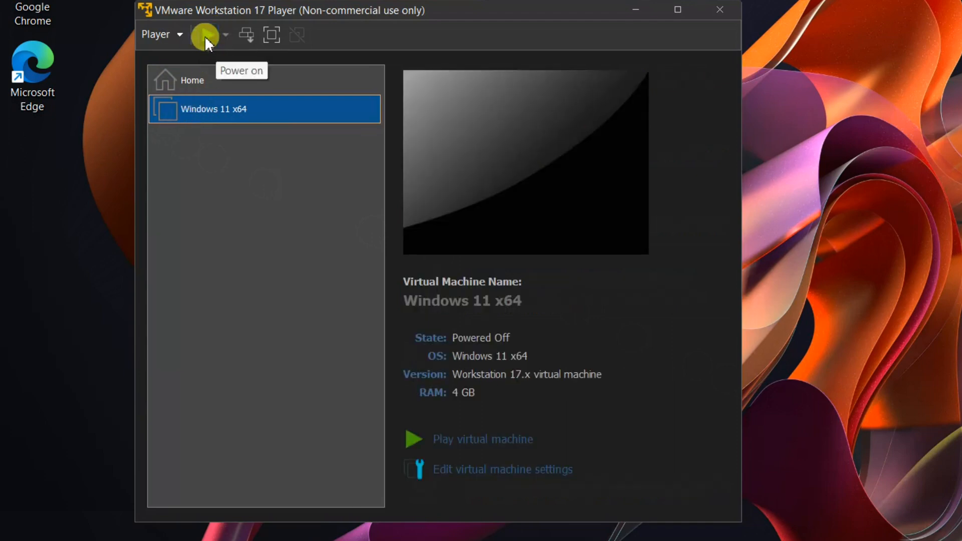
pyautogui.click(204, 35)
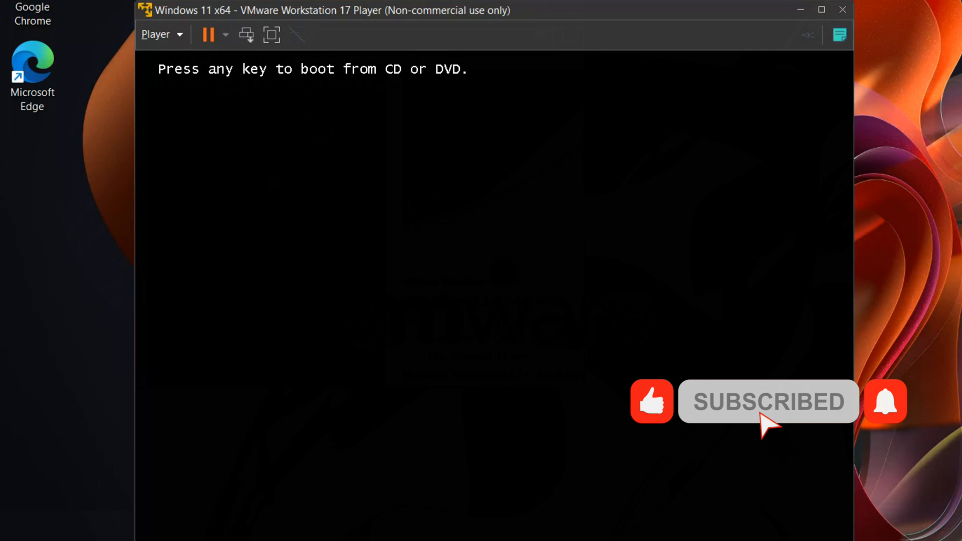
pyautogui.press('enter')
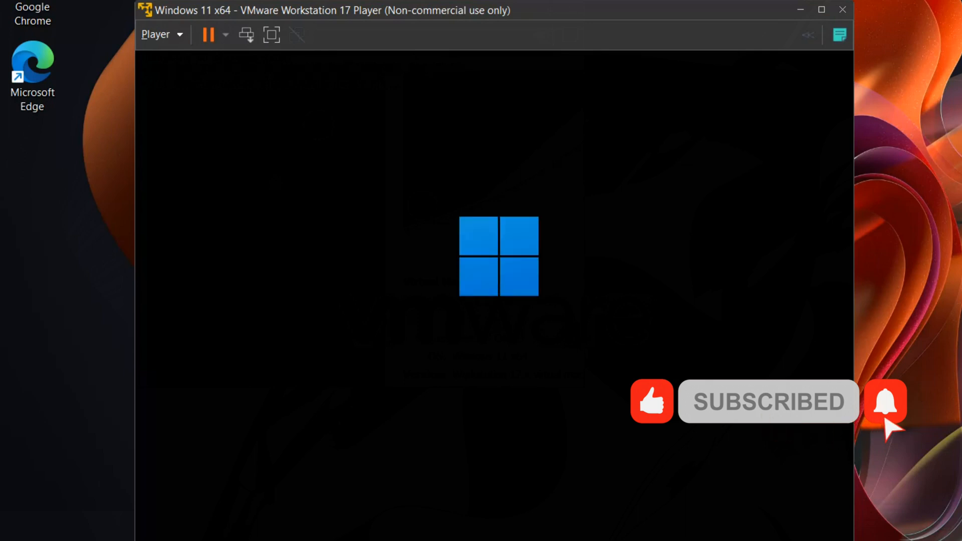